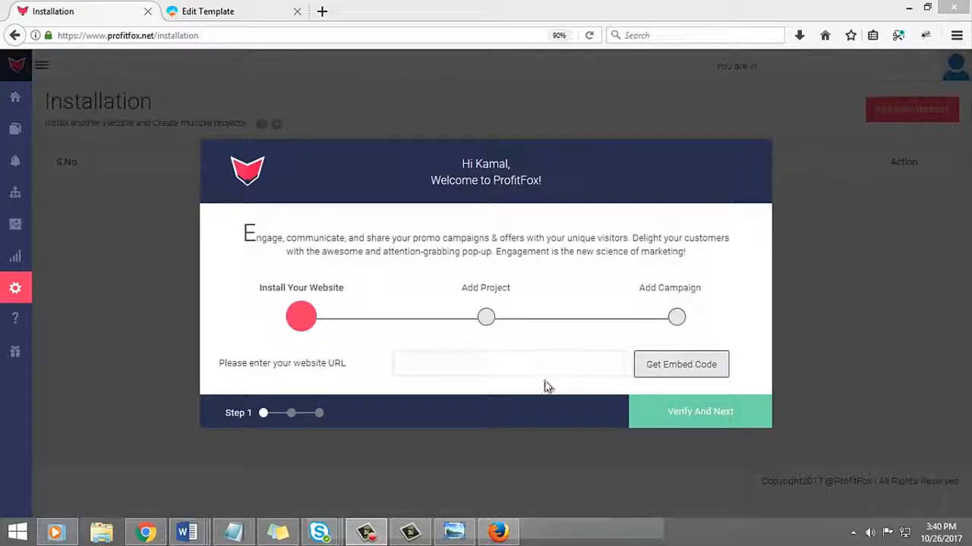
pyautogui.write('https://vidscape.profitmozo.com/profitdeck')
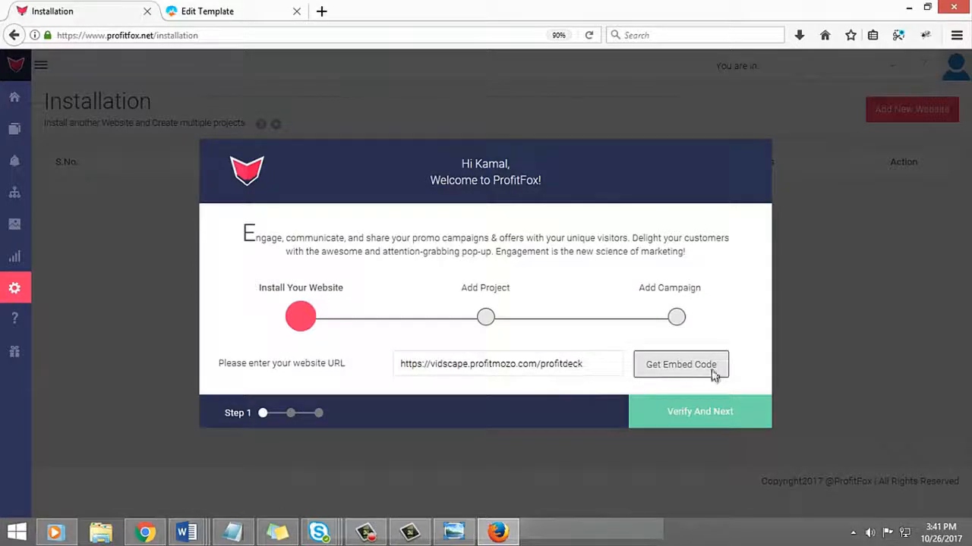
pyautogui.click(680, 365)
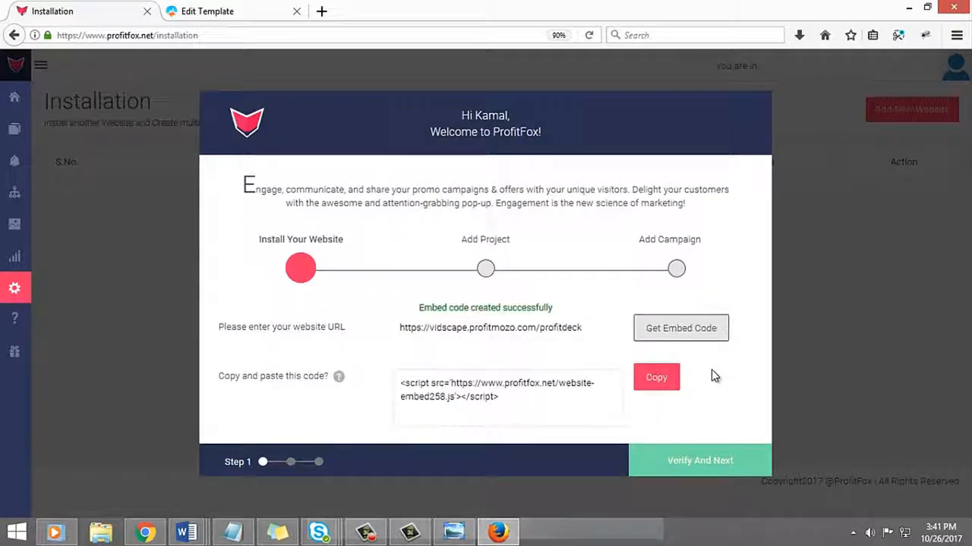
pyautogui.click(656, 376)
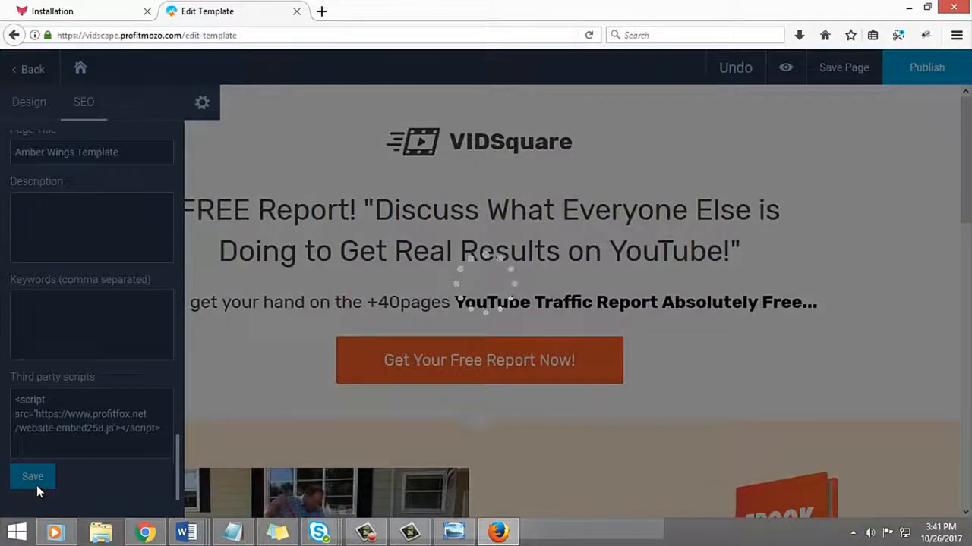
pyautogui.click(33, 477)
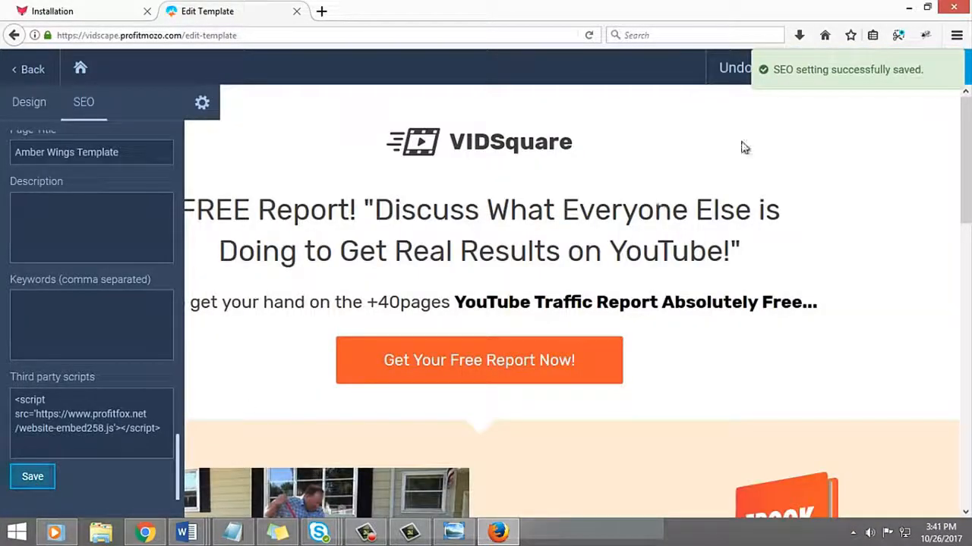
pyautogui.click(76, 12)
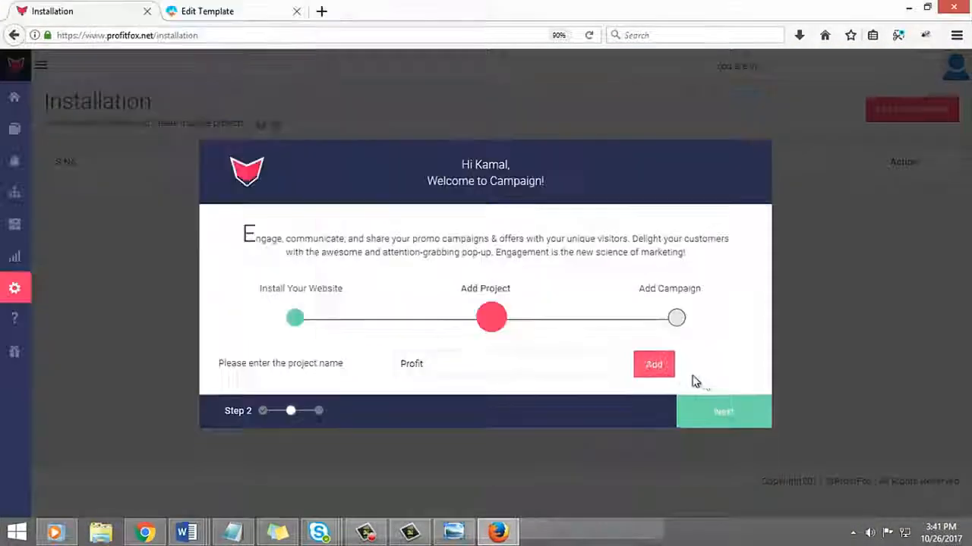
# Step: Add the Profit project and create the Vaild campaign inside it
pyautogui.click(722, 411)
pyautogui.write('Vaild')
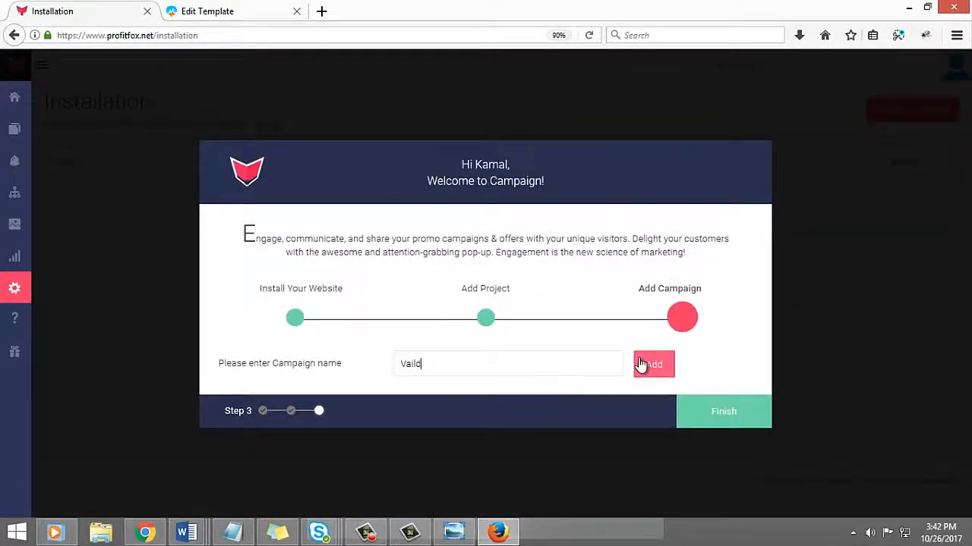
pyautogui.click(653, 364)
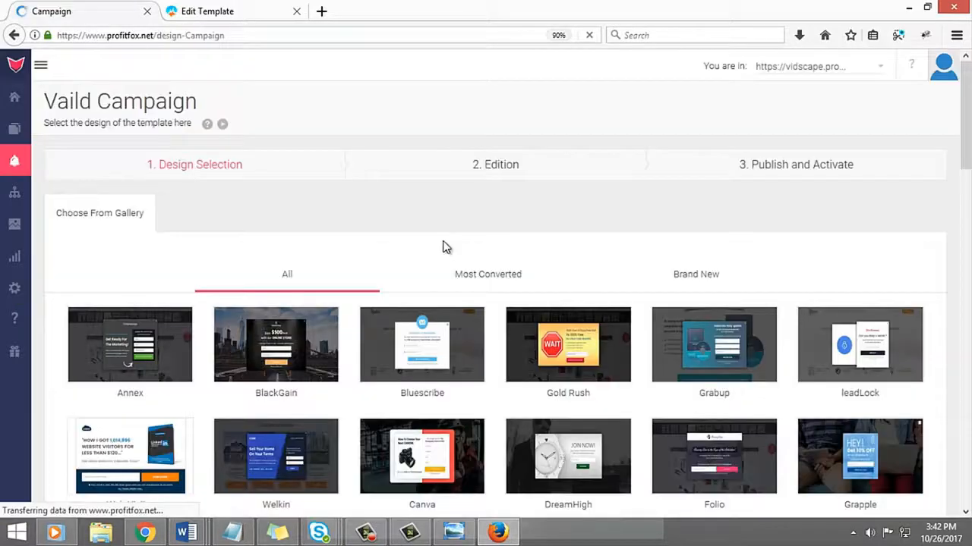
# Step: Choose the Save Money template from the design gallery for the pop-up
pyautogui.scroll(-3)
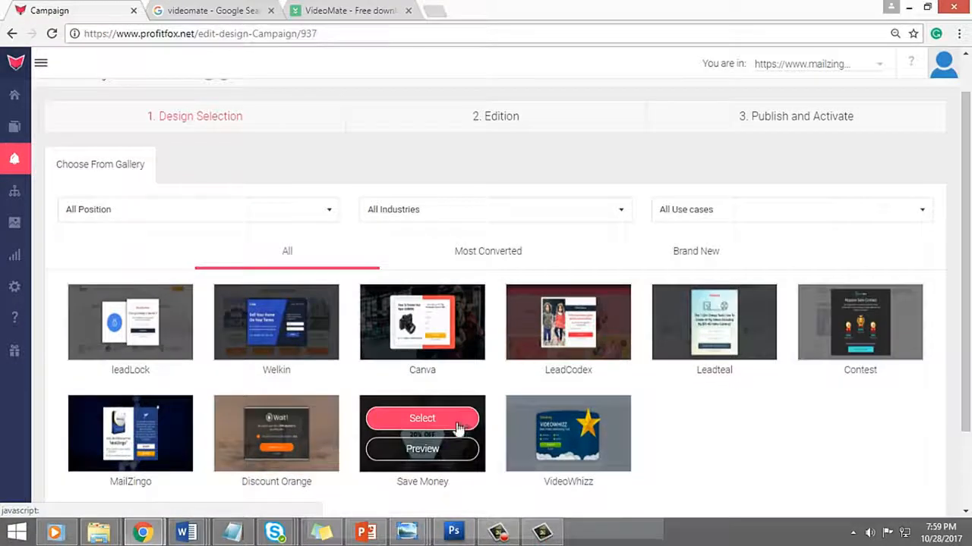
pyautogui.click(422, 419)
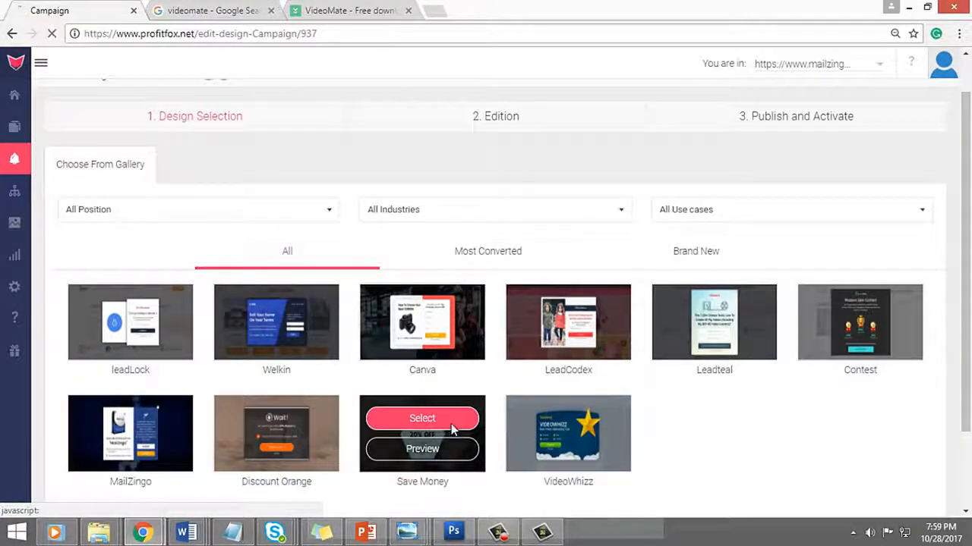
pyautogui.click(422, 419)
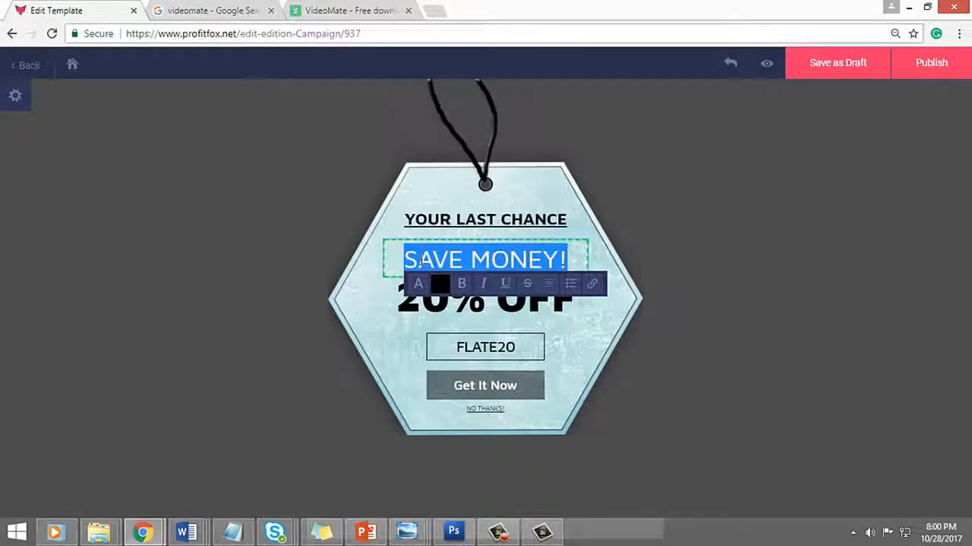
# Step: Replace the SAVE MONEY! headline with 'GET FLAT' on the discount tag
pyautogui.write('GET FLAT')
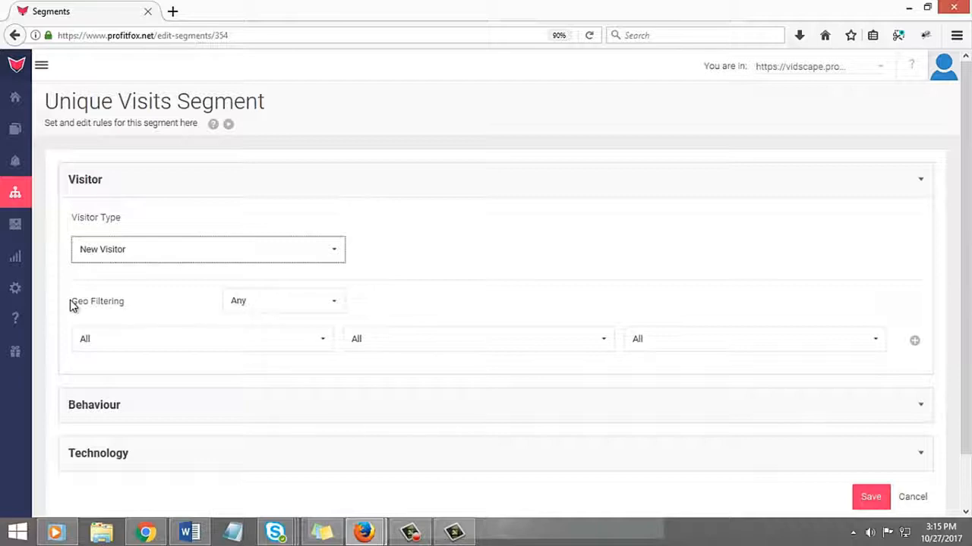
# Step: Filter new visitors by American Samoa and Albania and add a Visited Website URL is-equal rule
pyautogui.doubleClick(94, 300)
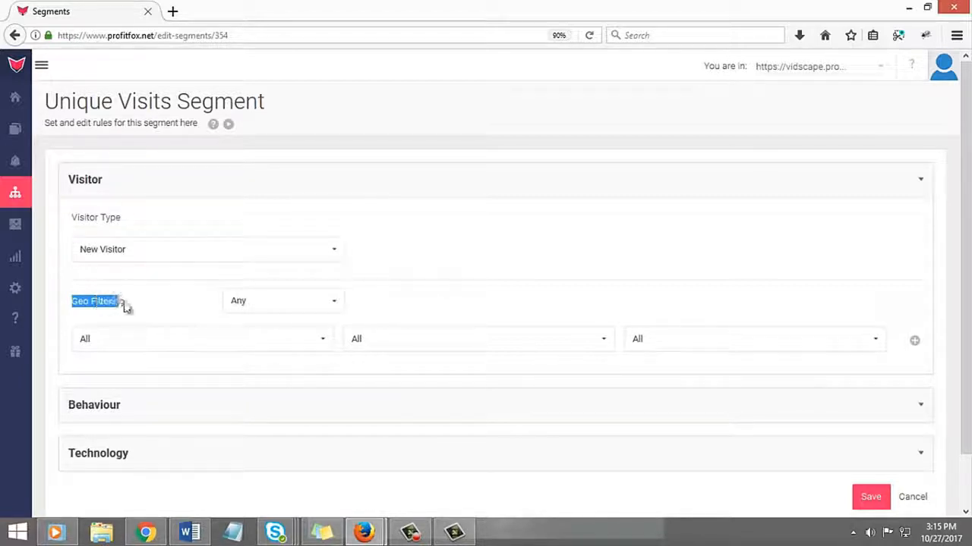
pyautogui.click(283, 300)
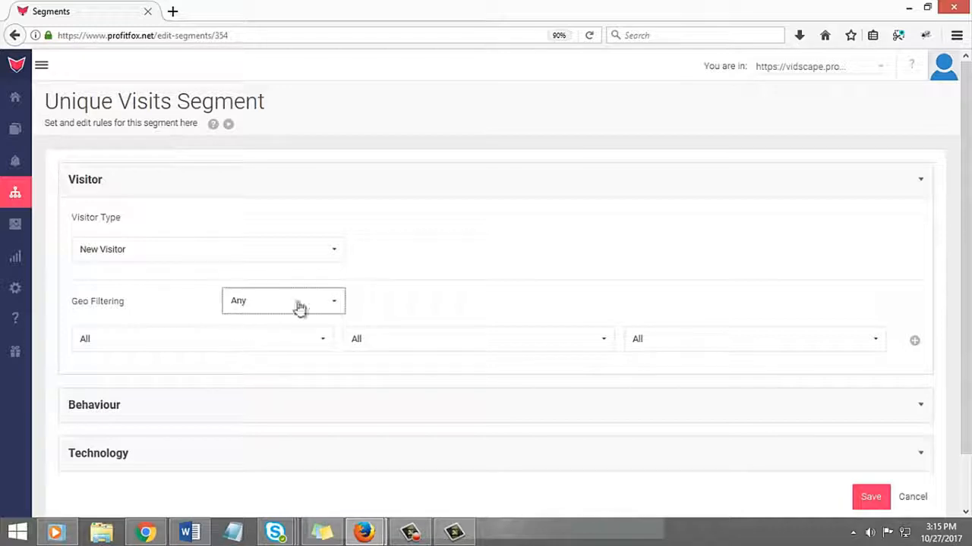
pyautogui.click(200, 339)
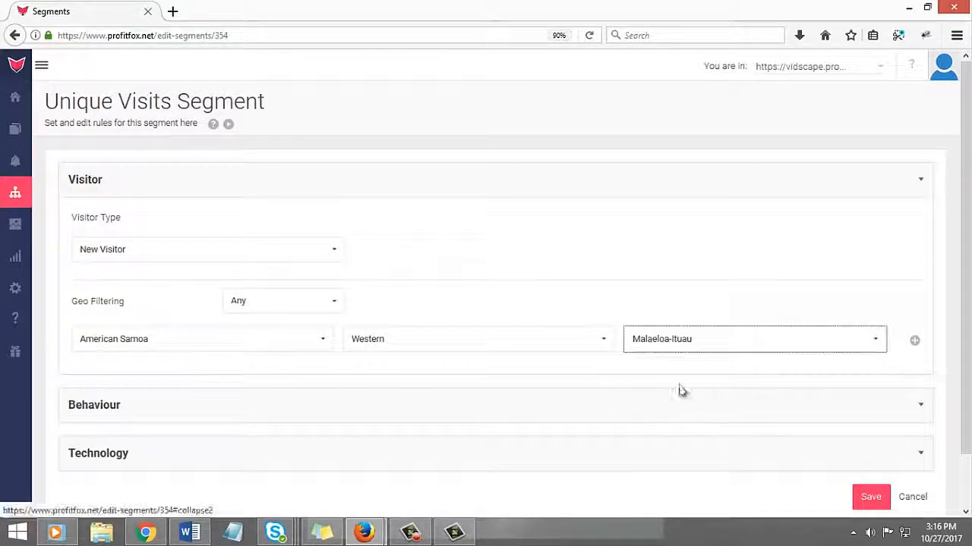
pyautogui.click(914, 340)
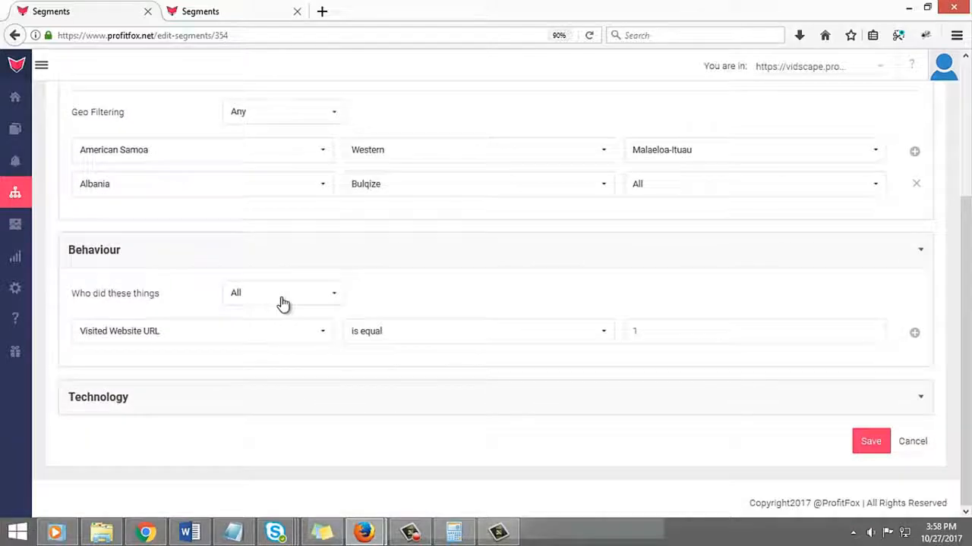
pyautogui.click(282, 293)
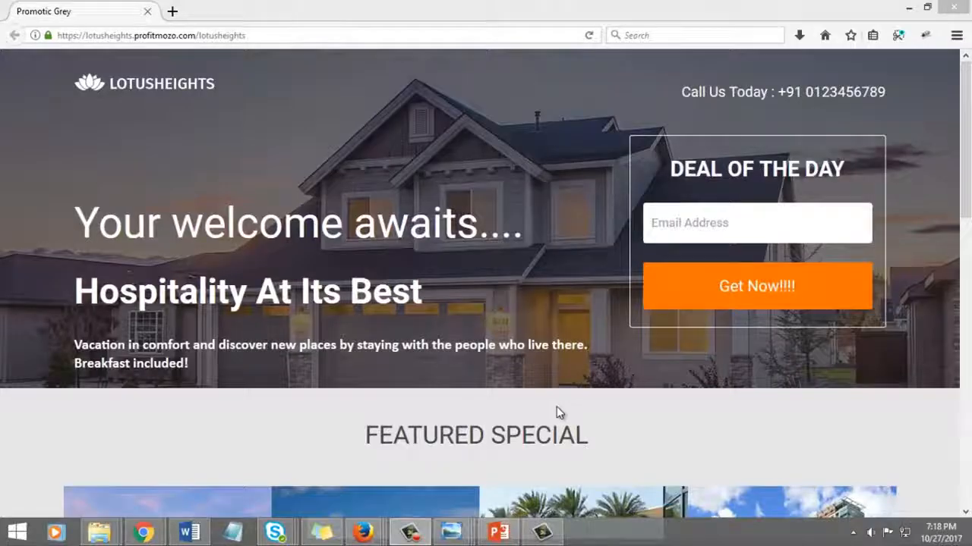
pyautogui.scroll(-3)
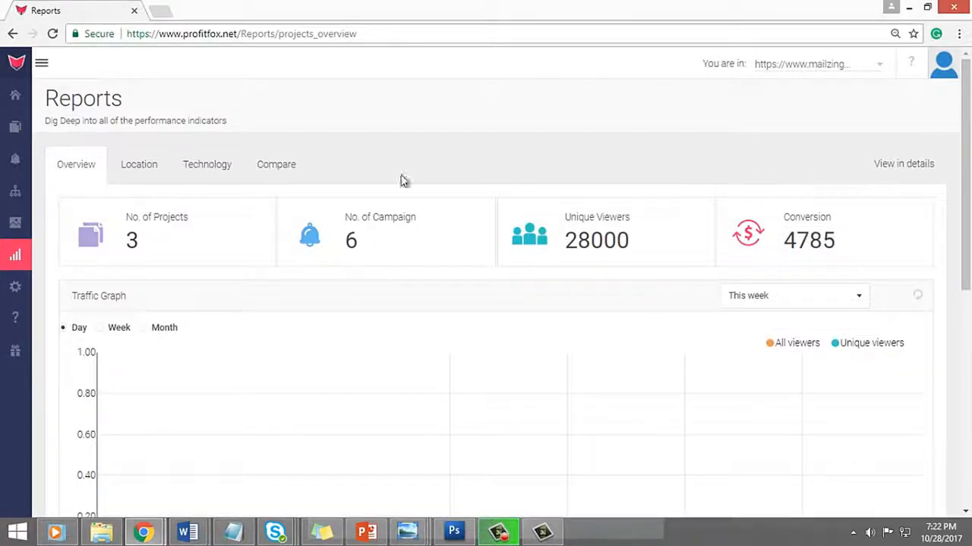
pyautogui.doubleClick(82, 99)
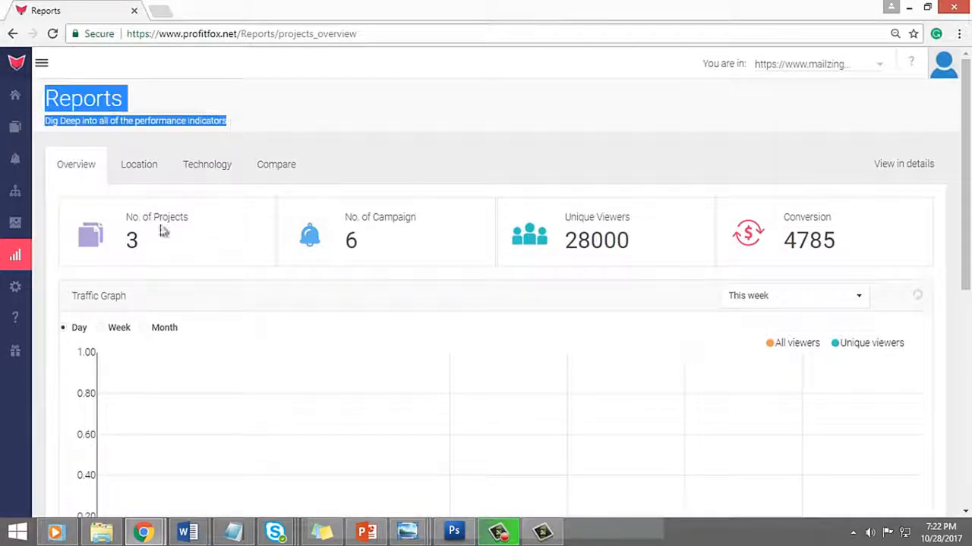
pyautogui.moveTo(538, 239)
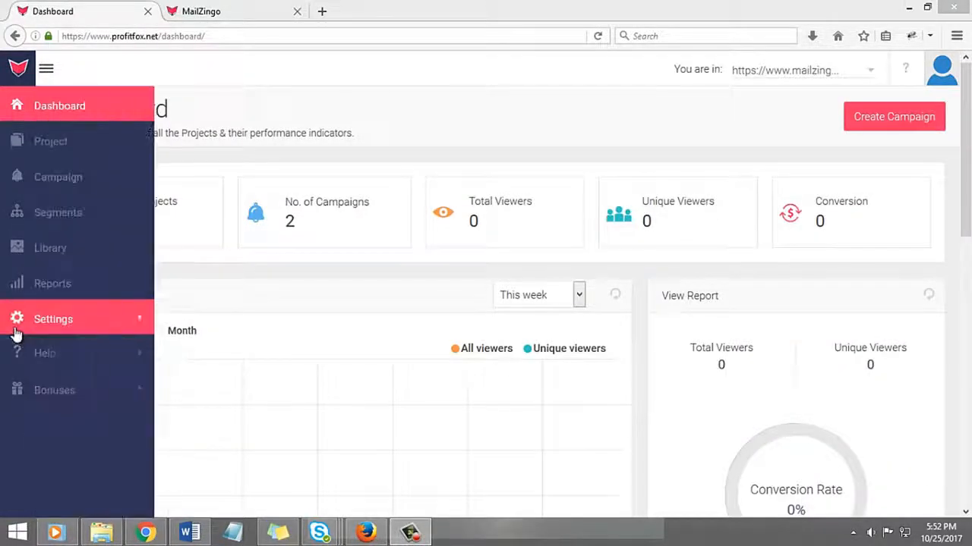
# Step: Reach the autoresponder integrations under Settings, showing MailZingo's API URL and key
pyautogui.click(53, 319)
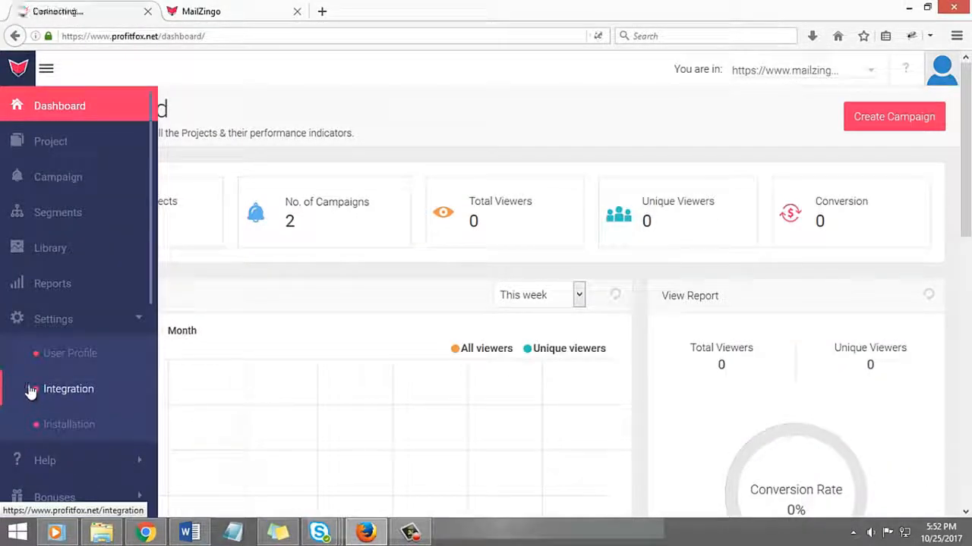
pyautogui.click(66, 389)
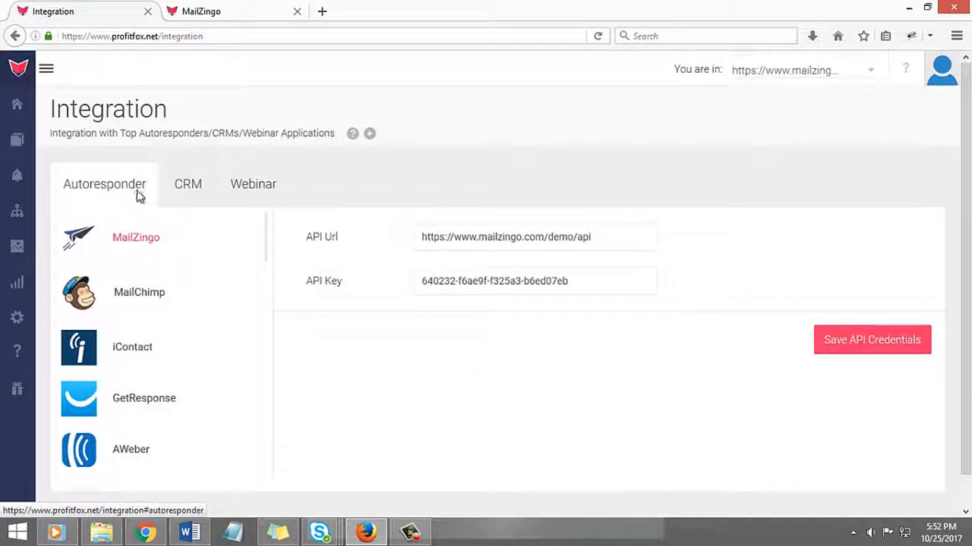
pyautogui.scroll(-3)
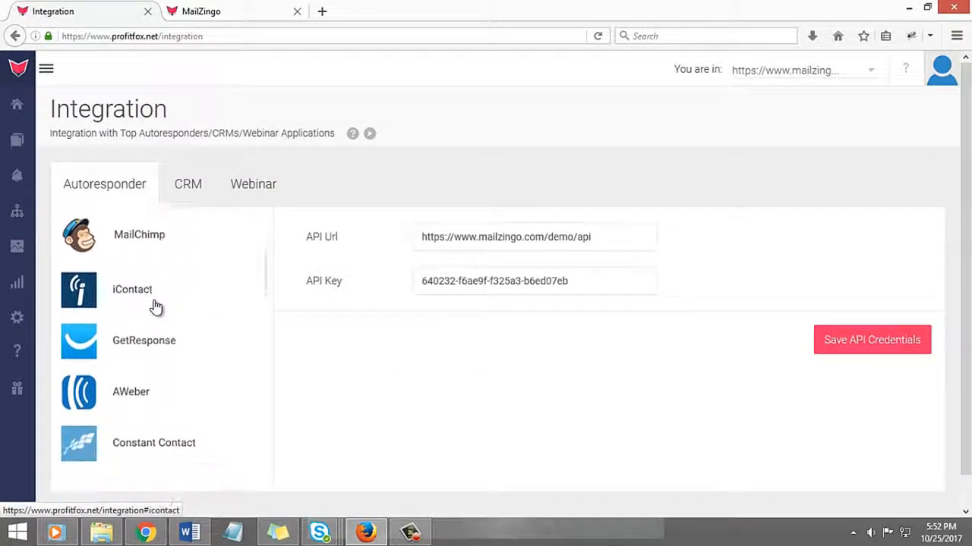